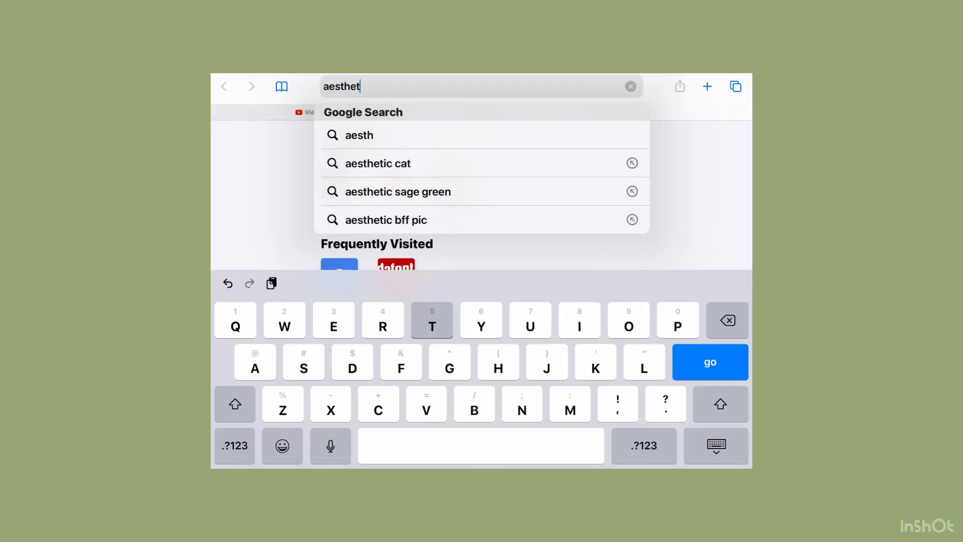
Search Google for 'aesthetic cat', view image results and bring up save options on a cat picture
{"action": "left_click", "coordinate": [377, 162]}
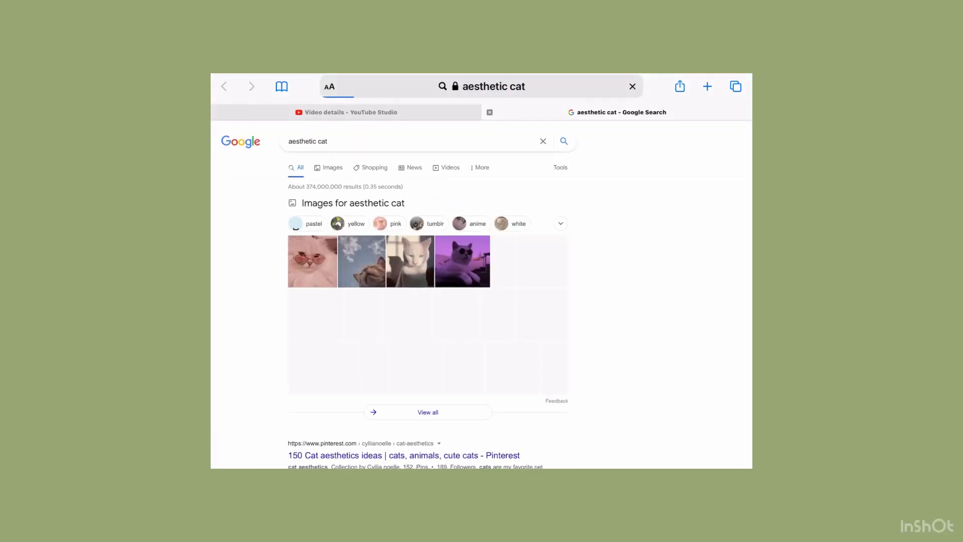
{"action": "left_click", "coordinate": [333, 166]}
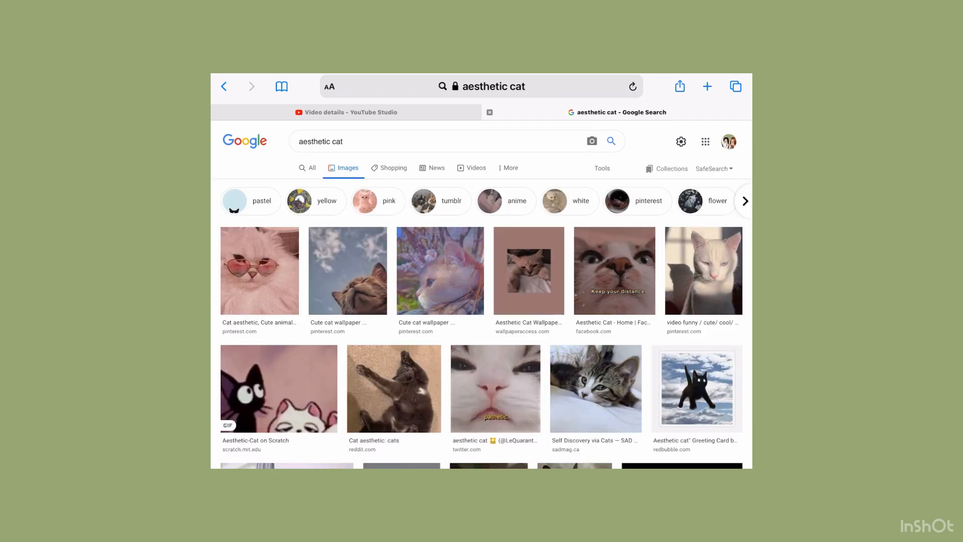
{"action": "right_click", "coordinate": [460, 383]}
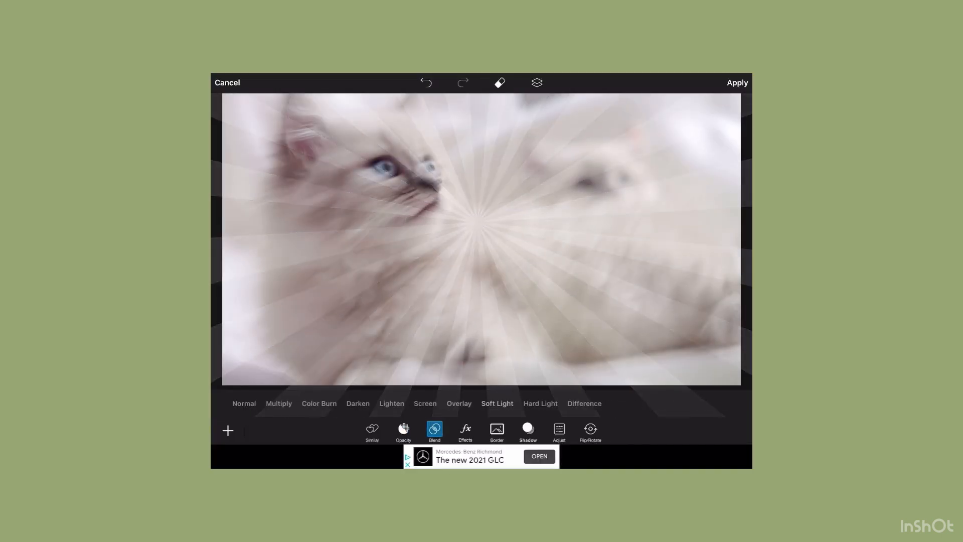
Apply the pale sunburst overlay as a Soft Light blend over the fluffy kitten photo
{"action": "left_click", "coordinate": [737, 82]}
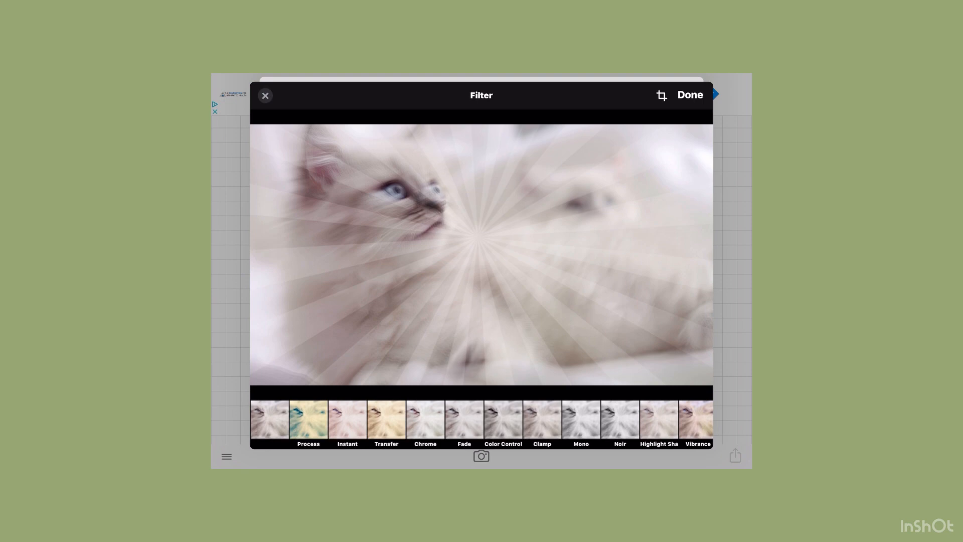
Accept the unfiltered kitten background and add the text 'Spiceables' onto it
{"action": "left_click", "coordinate": [691, 94]}
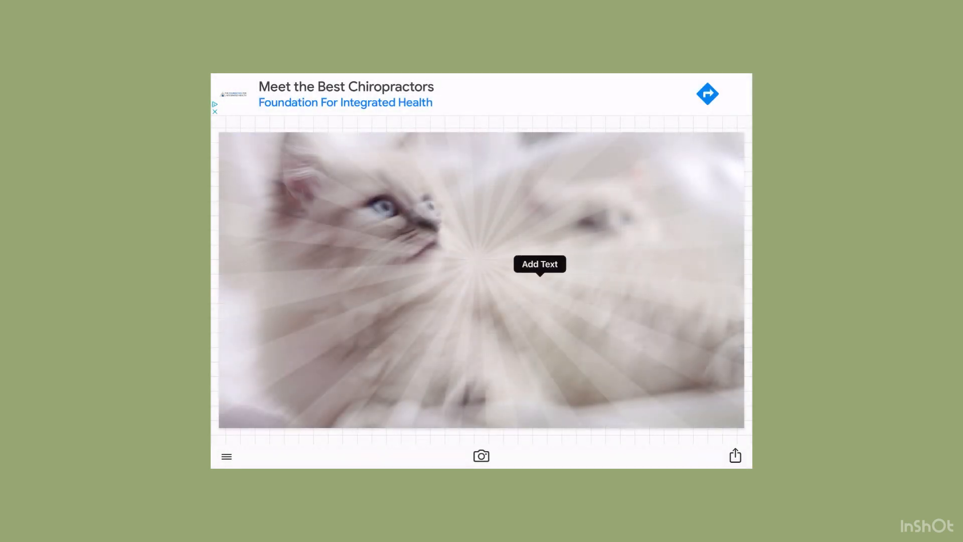
{"action": "left_click", "coordinate": [540, 263]}
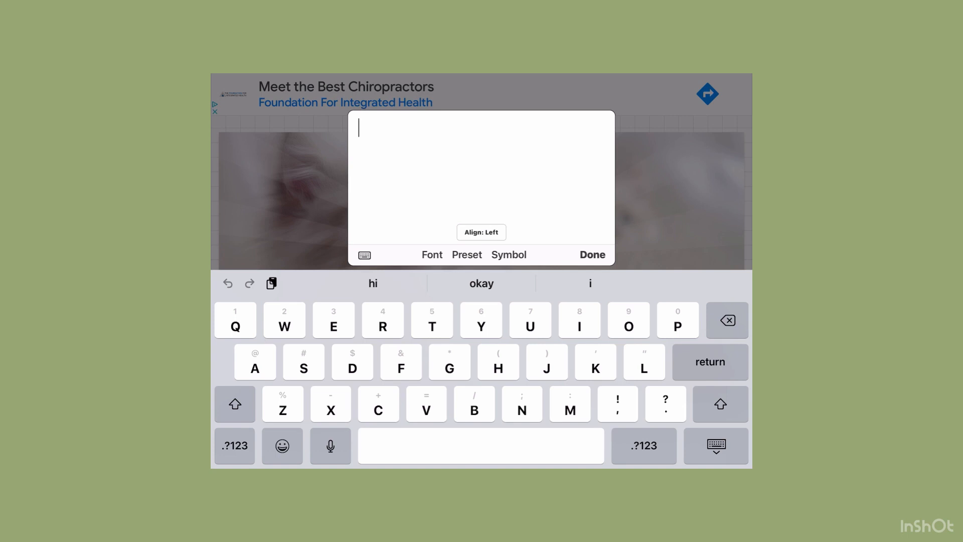
{"action": "type", "text": "Spiceables"}
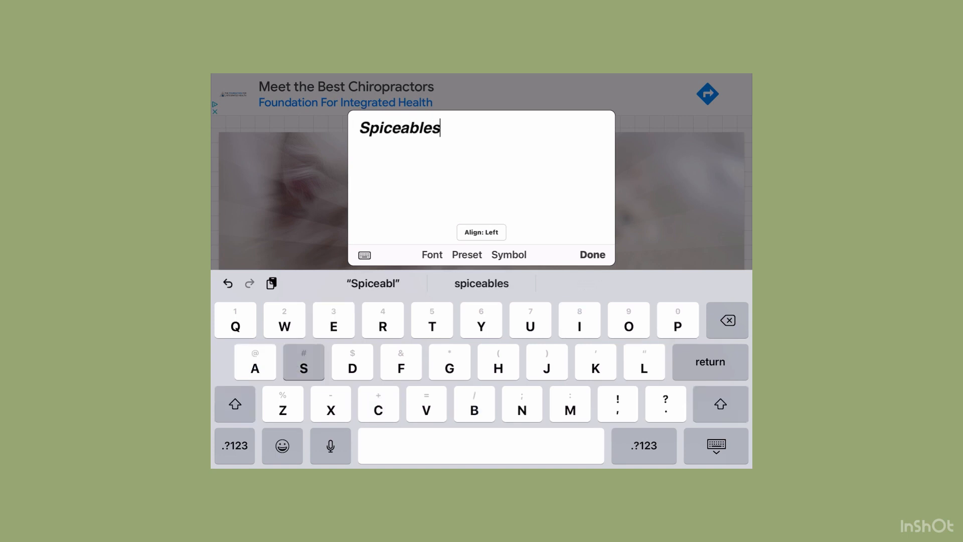
Give the title a chunky font from My Fonts and a pastel gradient fill
{"action": "left_click", "coordinate": [431, 255]}
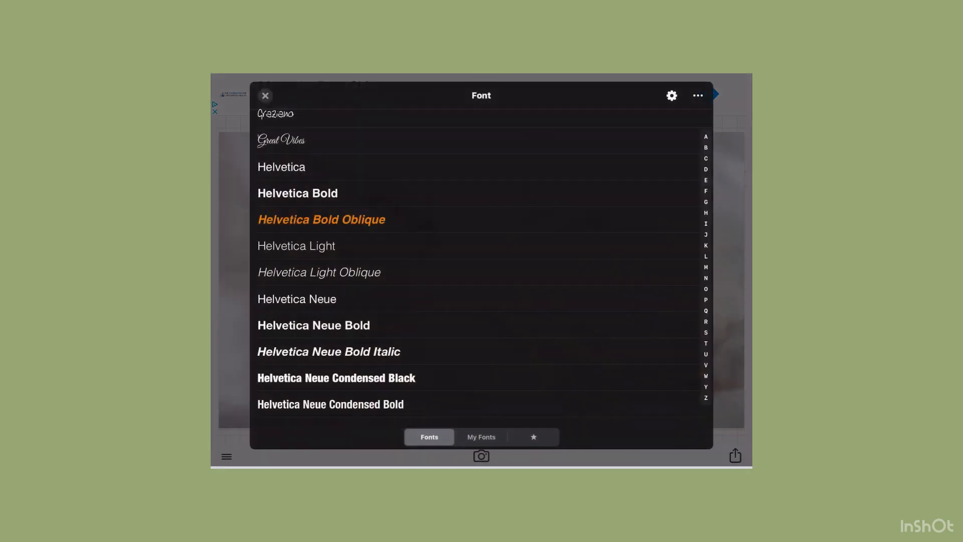
{"action": "left_click", "coordinate": [482, 436]}
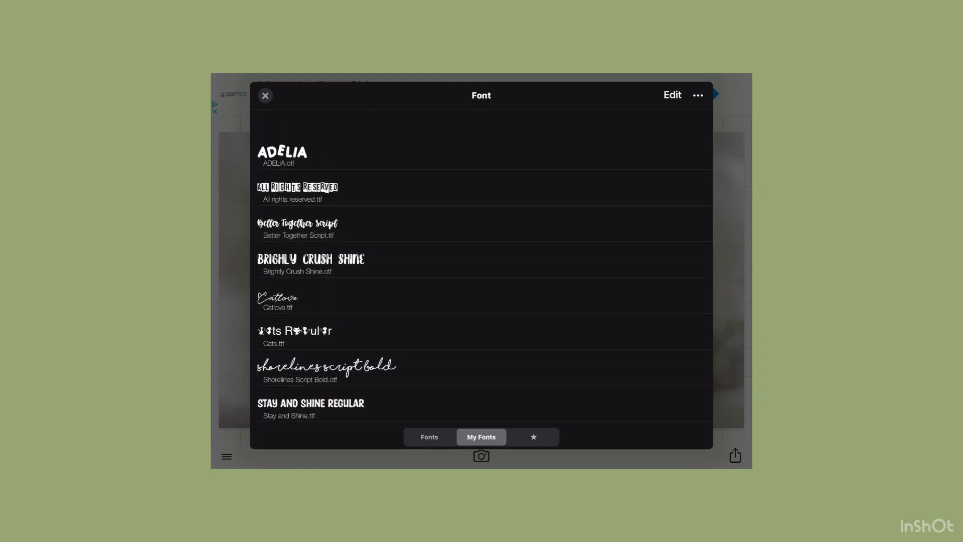
{"action": "scroll", "scroll_direction": "down", "scroll_amount": 3}
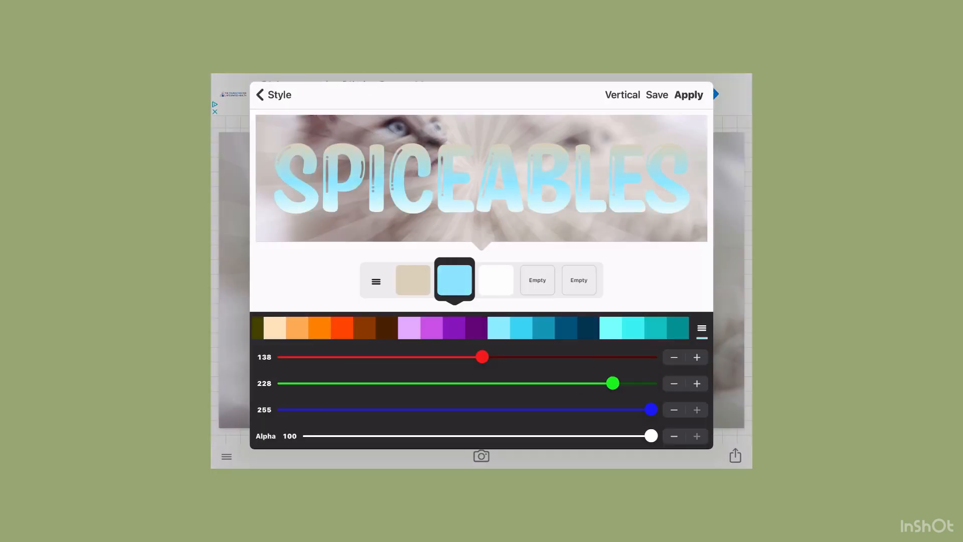
{"action": "left_click", "coordinate": [689, 95]}
{"action": "type", "text": "("}
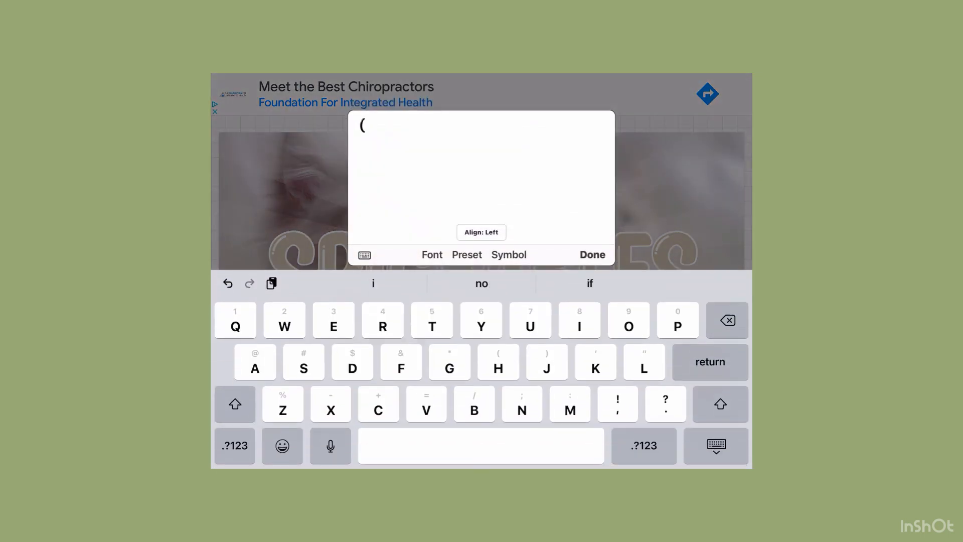
Add a second 'SPICEAB' text line in a large white script font beneath the title
{"action": "type", "text": "SPICEAB"}
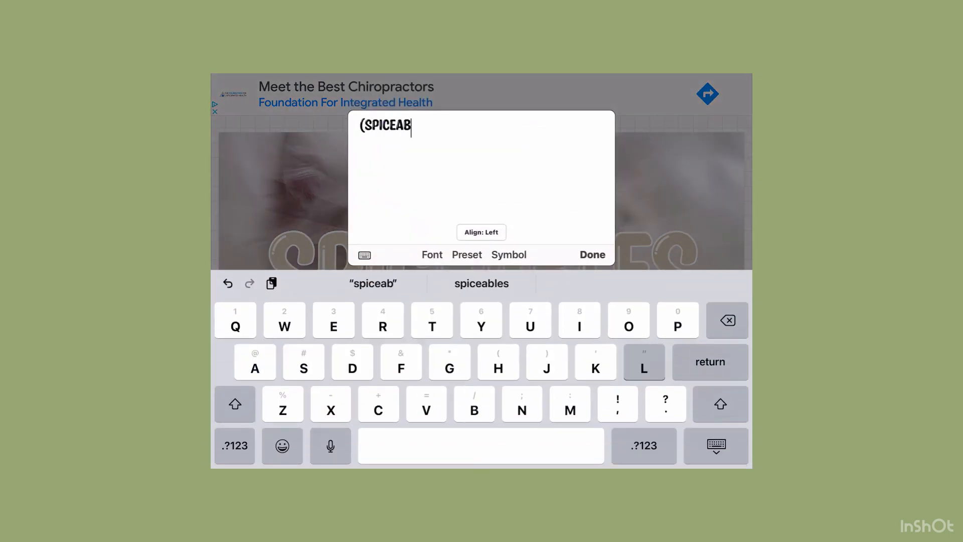
{"action": "left_click", "coordinate": [432, 254]}
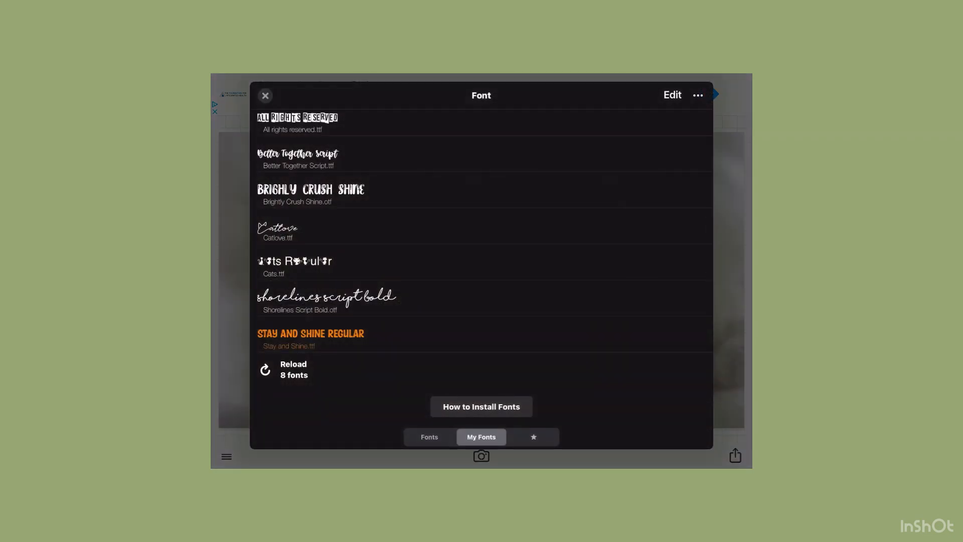
{"action": "left_click", "coordinate": [265, 95]}
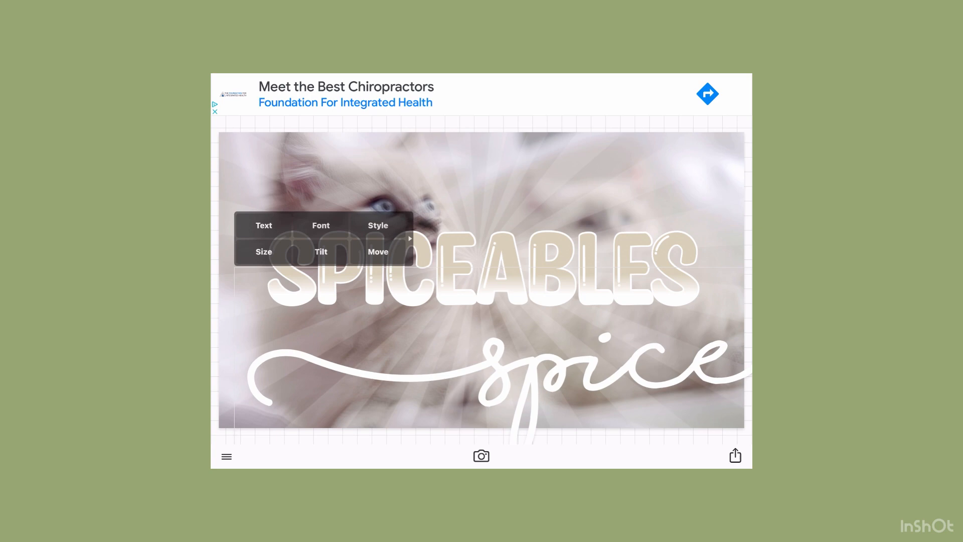
{"action": "left_click", "coordinate": [378, 225]}
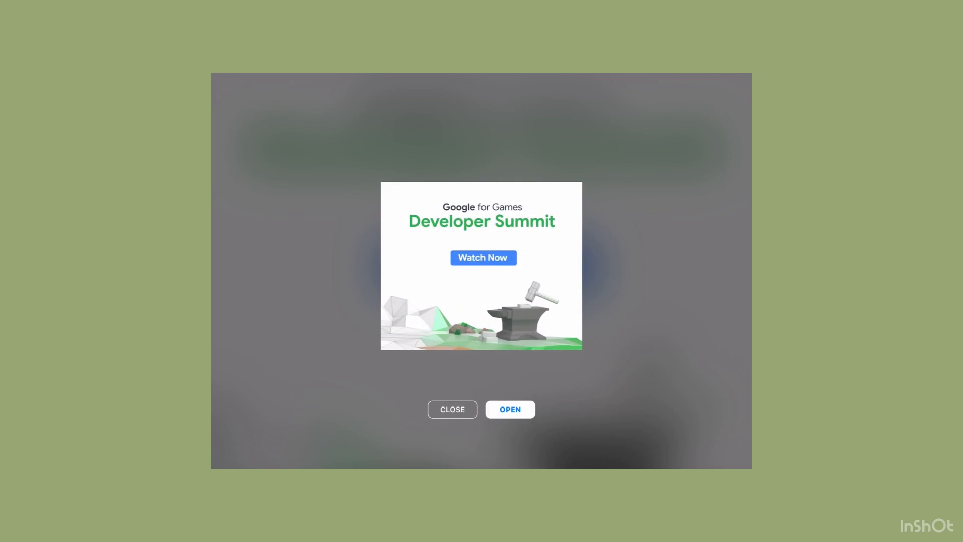
Browse beige colour results, search YouTube for 'deja' and return to the CapCut project
{"action": "left_click", "coordinate": [452, 409]}
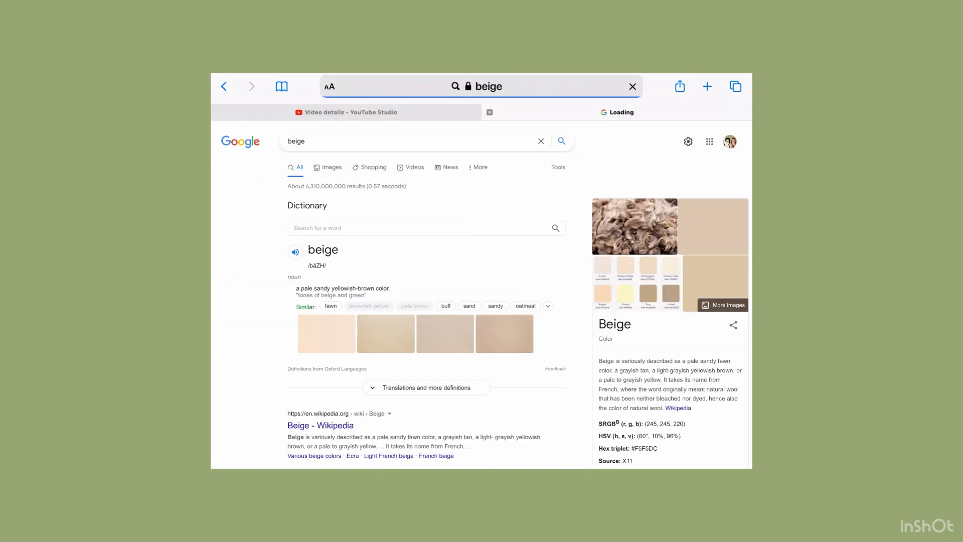
{"action": "left_click", "coordinate": [332, 166]}
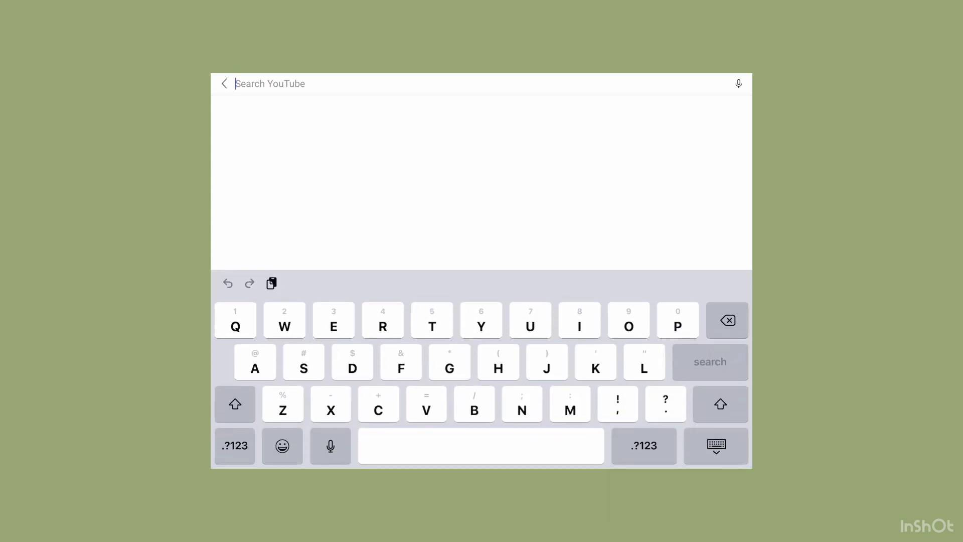
{"action": "type", "text": "deja"}
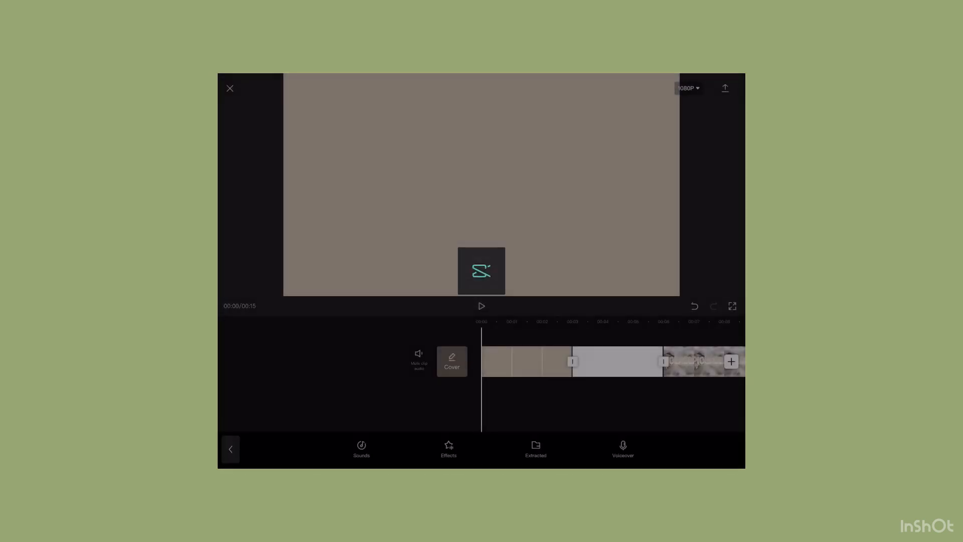
Import the extracted song under the clips and select it for trimming to the video end
{"action": "left_click", "coordinate": [536, 449]}
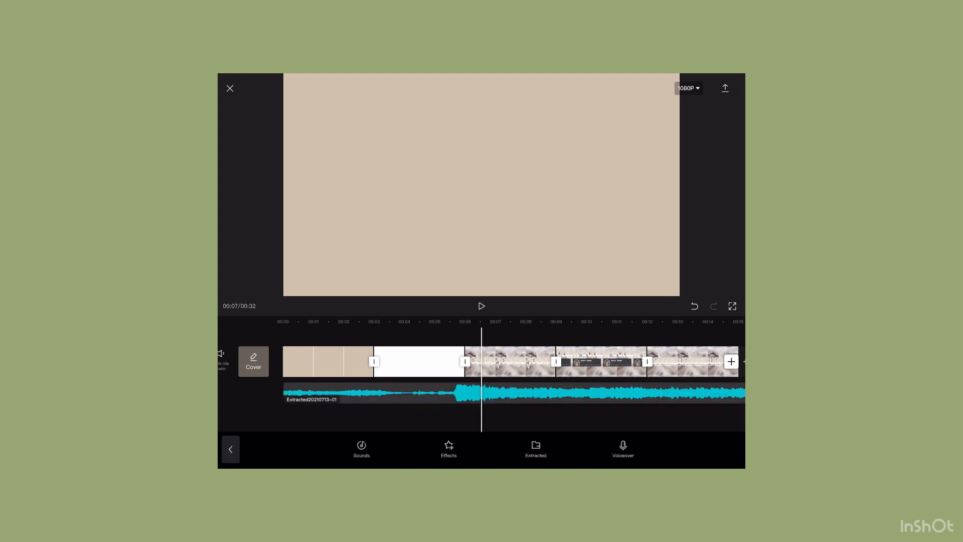
{"action": "left_click", "coordinate": [417, 361]}
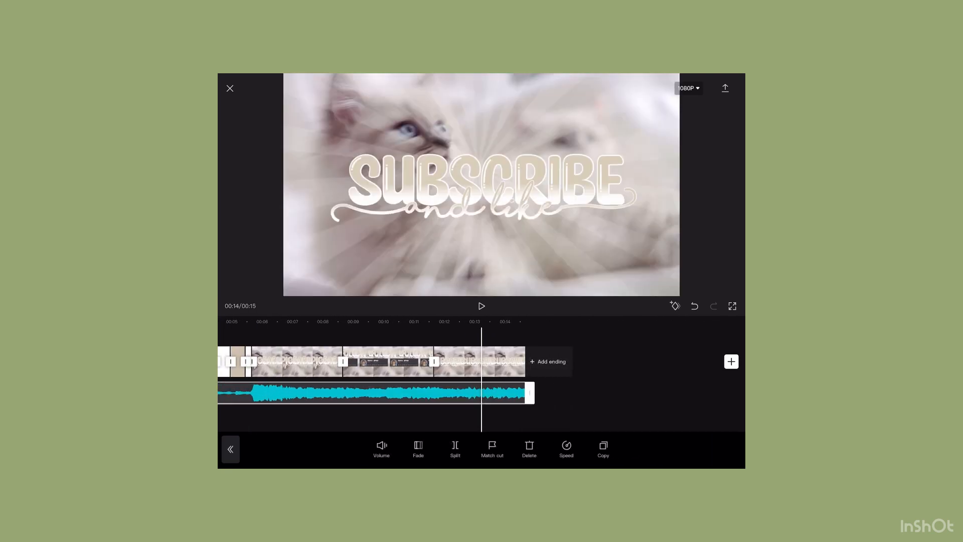
Give the song a fade-out of about 2.1 s at the end
{"action": "left_click", "coordinate": [417, 445]}
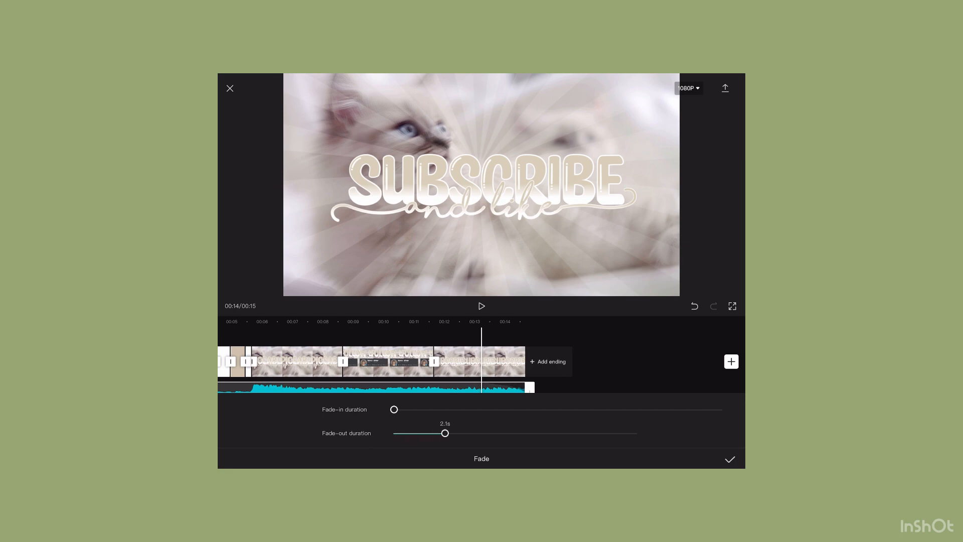
{"action": "left_click", "coordinate": [730, 459]}
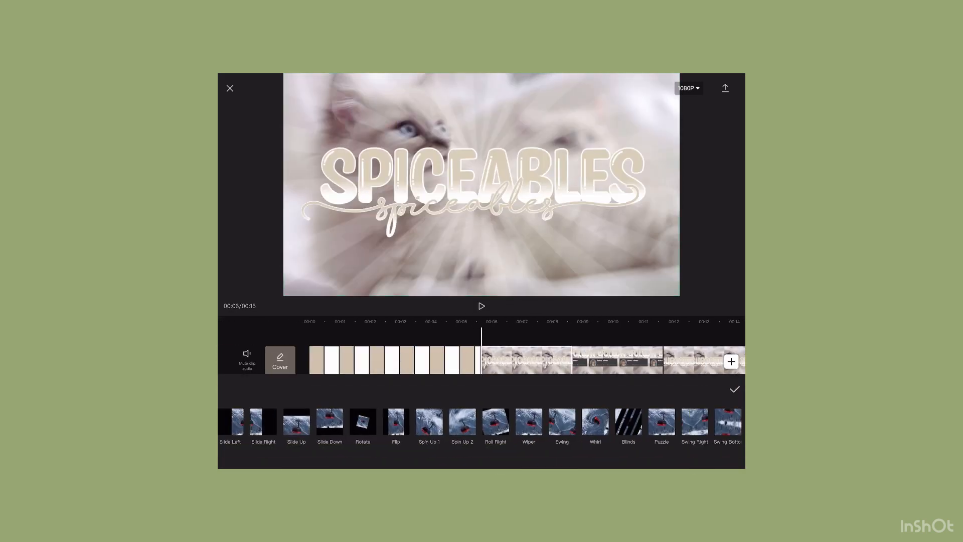
Add a transition between the beige, white and kitten clips
{"action": "left_click", "coordinate": [528, 422]}
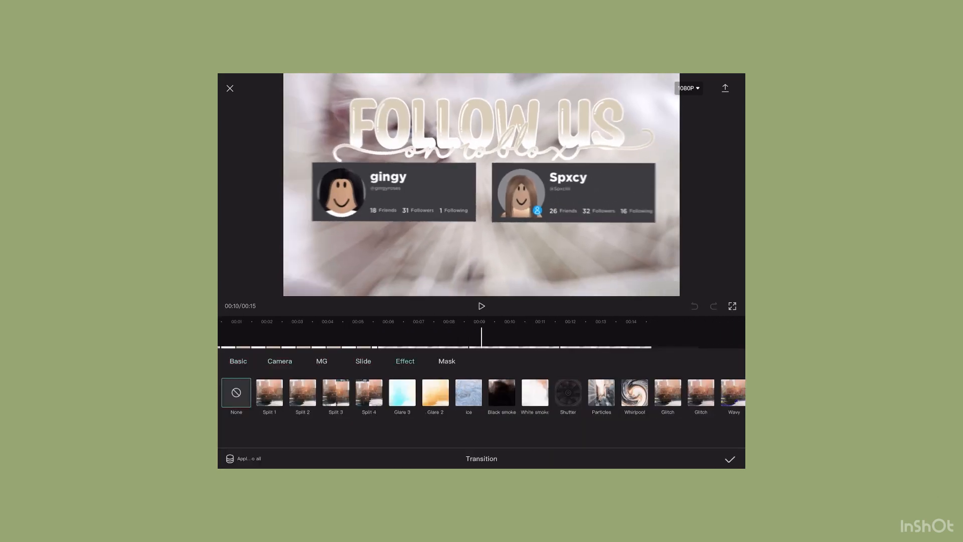
{"action": "left_click", "coordinate": [731, 460]}
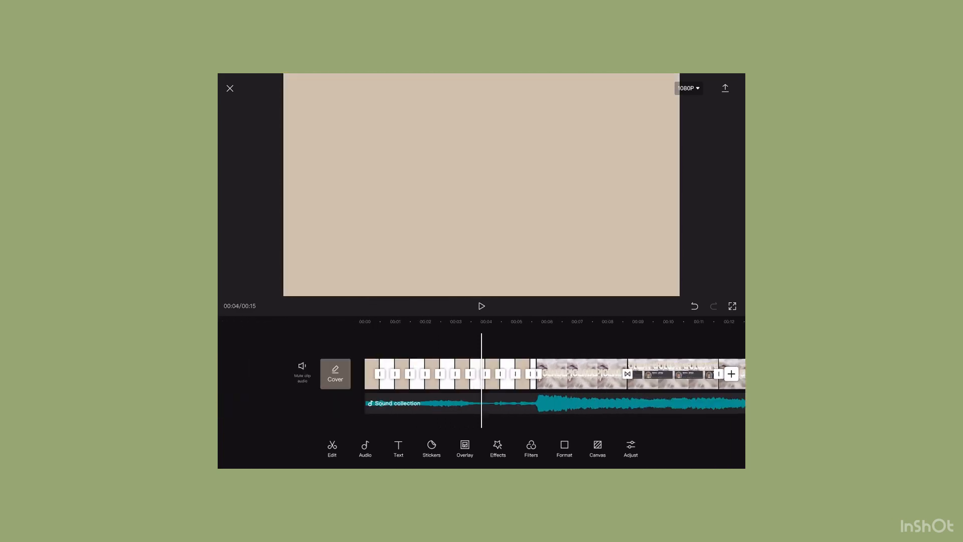
Apply the Mood > Metamorphosis sparkle effect over the opening clips, then Snowstorm over the rest
{"action": "left_click", "coordinate": [498, 447]}
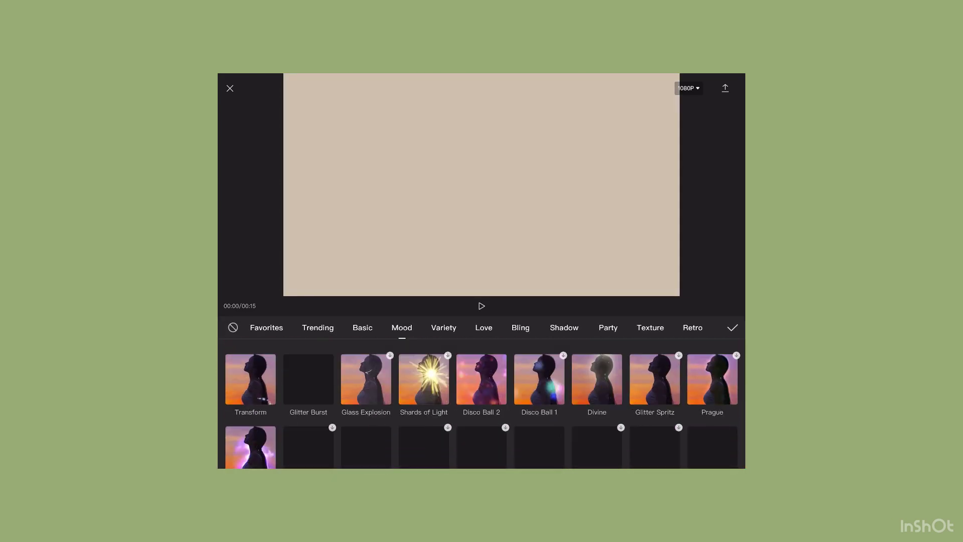
{"action": "scroll", "scroll_direction": "down", "scroll_amount": 3}
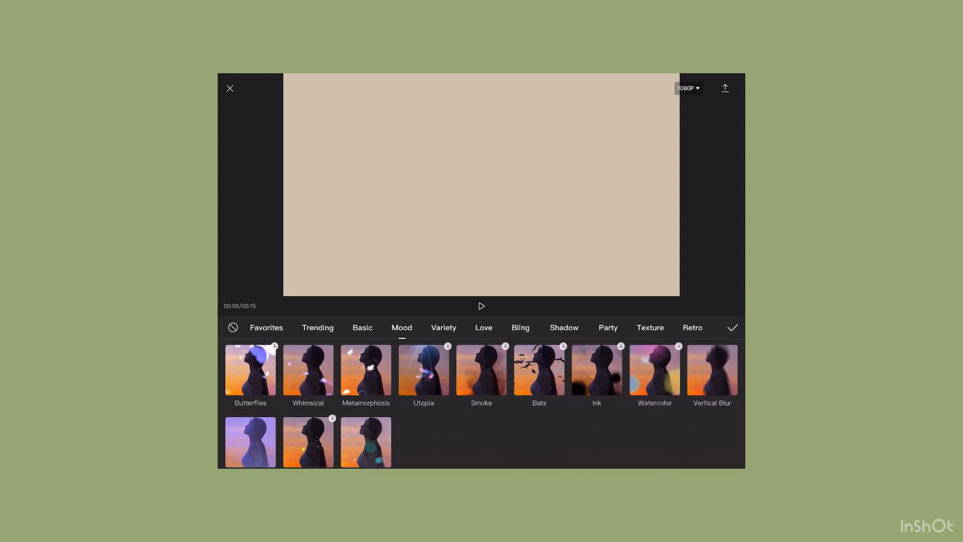
{"action": "left_click", "coordinate": [365, 370]}
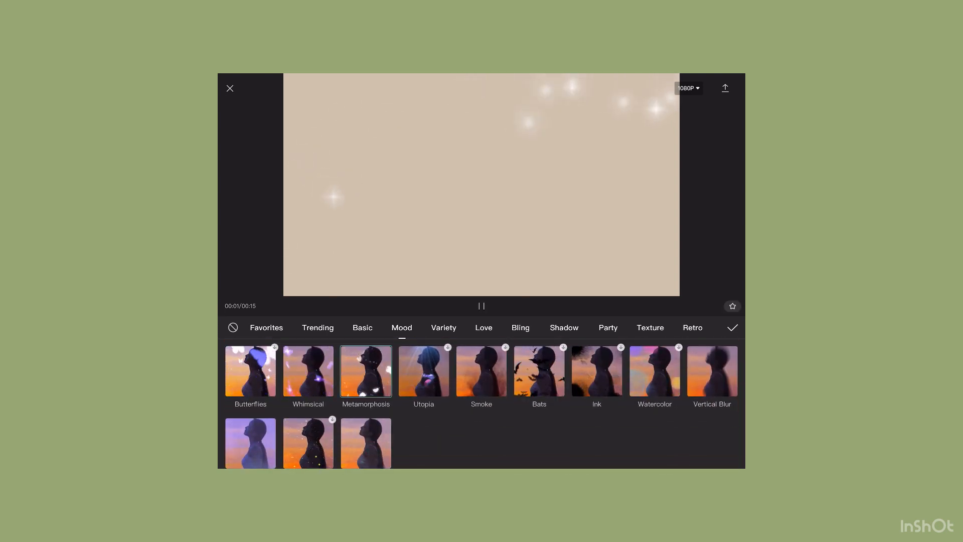
{"action": "left_click", "coordinate": [732, 327]}
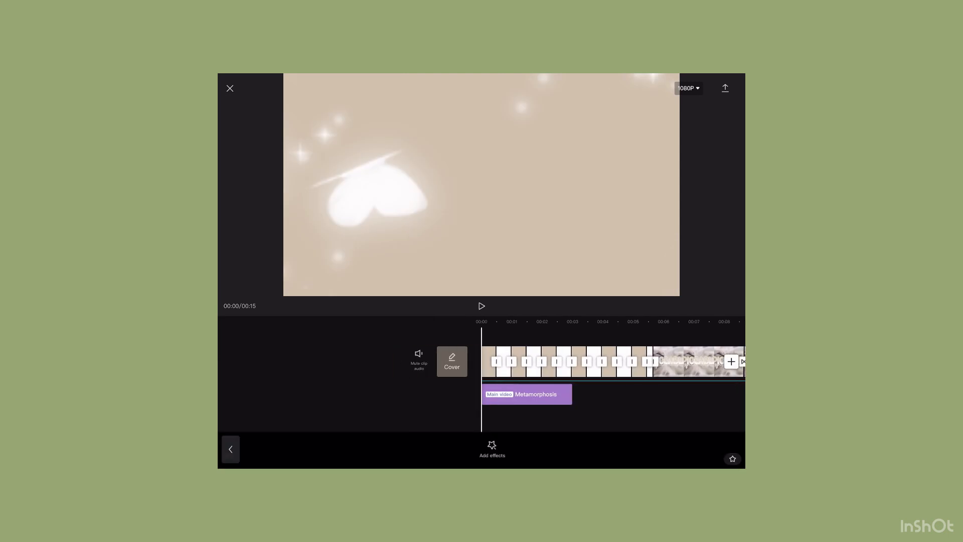
{"action": "left_click", "coordinate": [528, 393]}
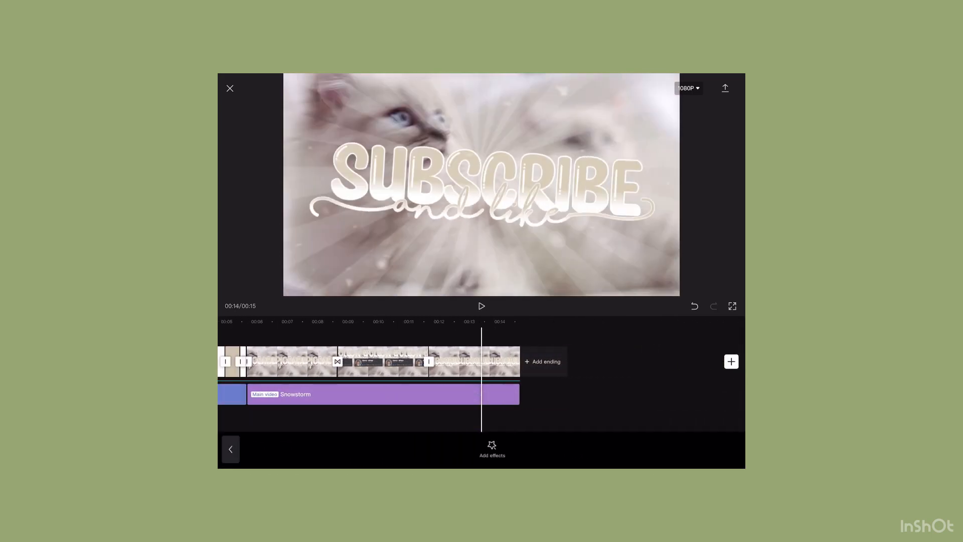
Layer a Camcorder 1 effect across the whole video and start exporting the 15-second intro
{"action": "left_click", "coordinate": [491, 448]}
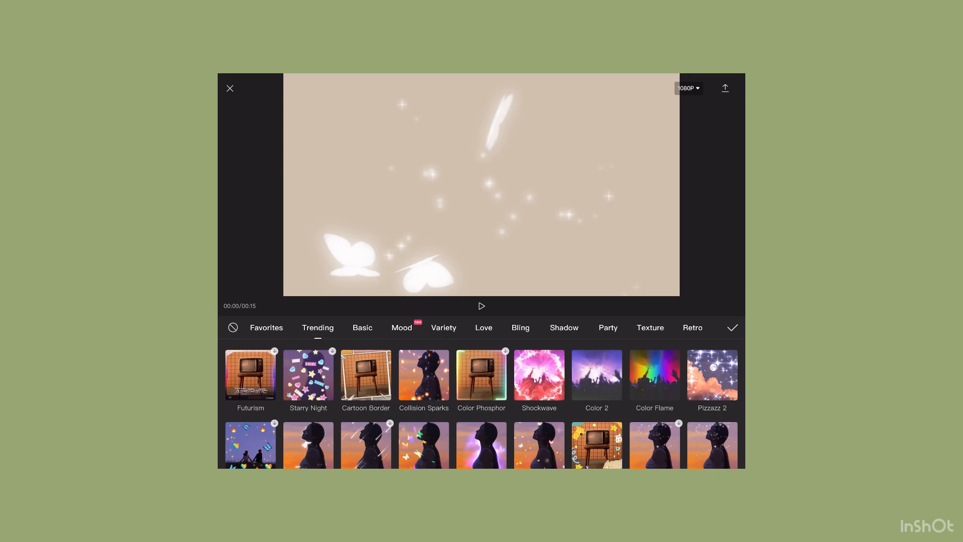
{"action": "left_click", "coordinate": [401, 327]}
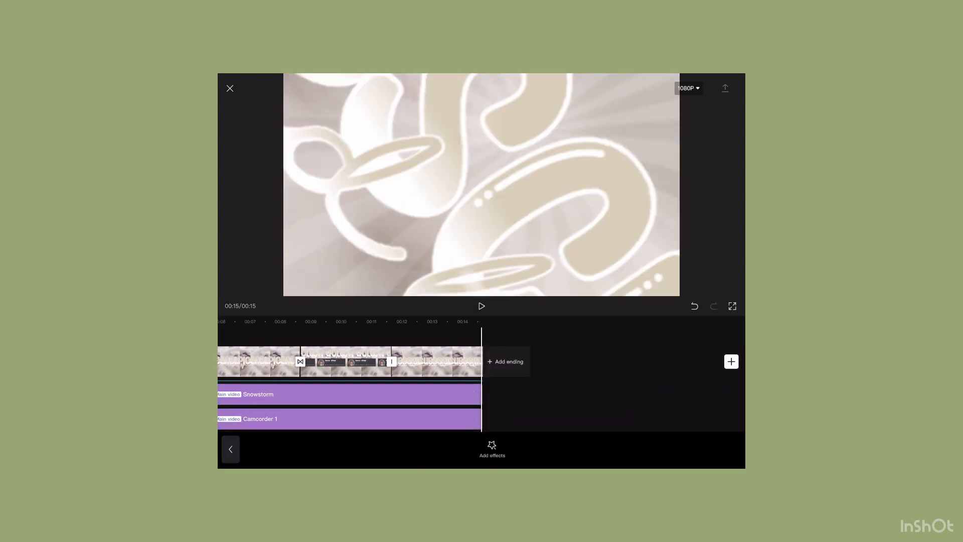
{"action": "left_click", "coordinate": [724, 88]}
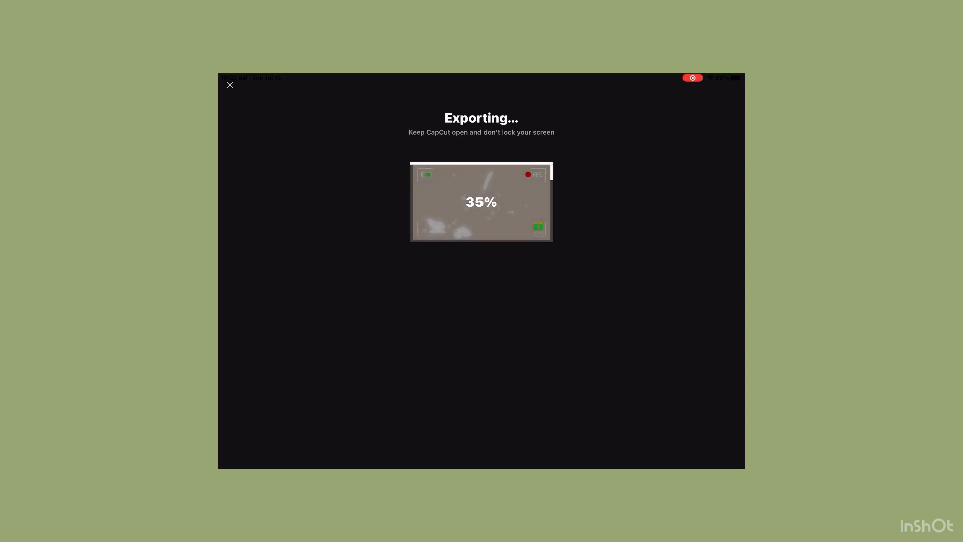